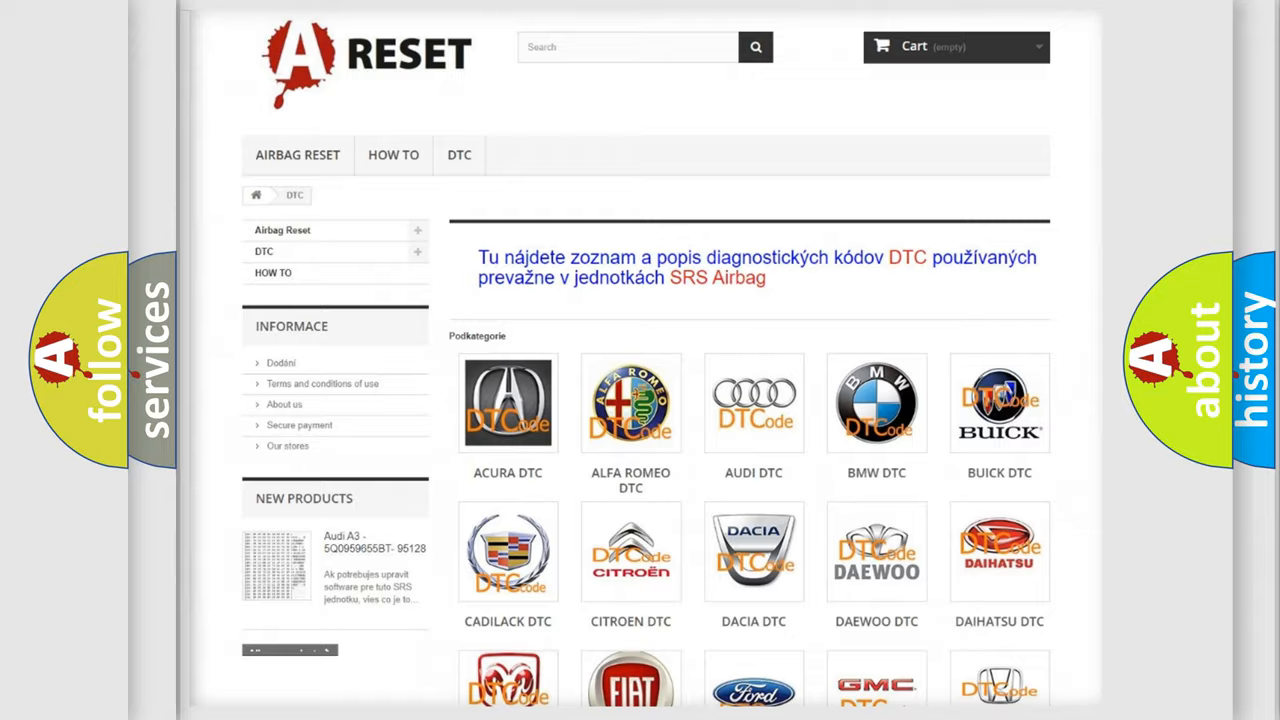
Step: Open the Lincoln DTC code list and browse its codes such as B0001:13 and B1102
scroll(down, 3)
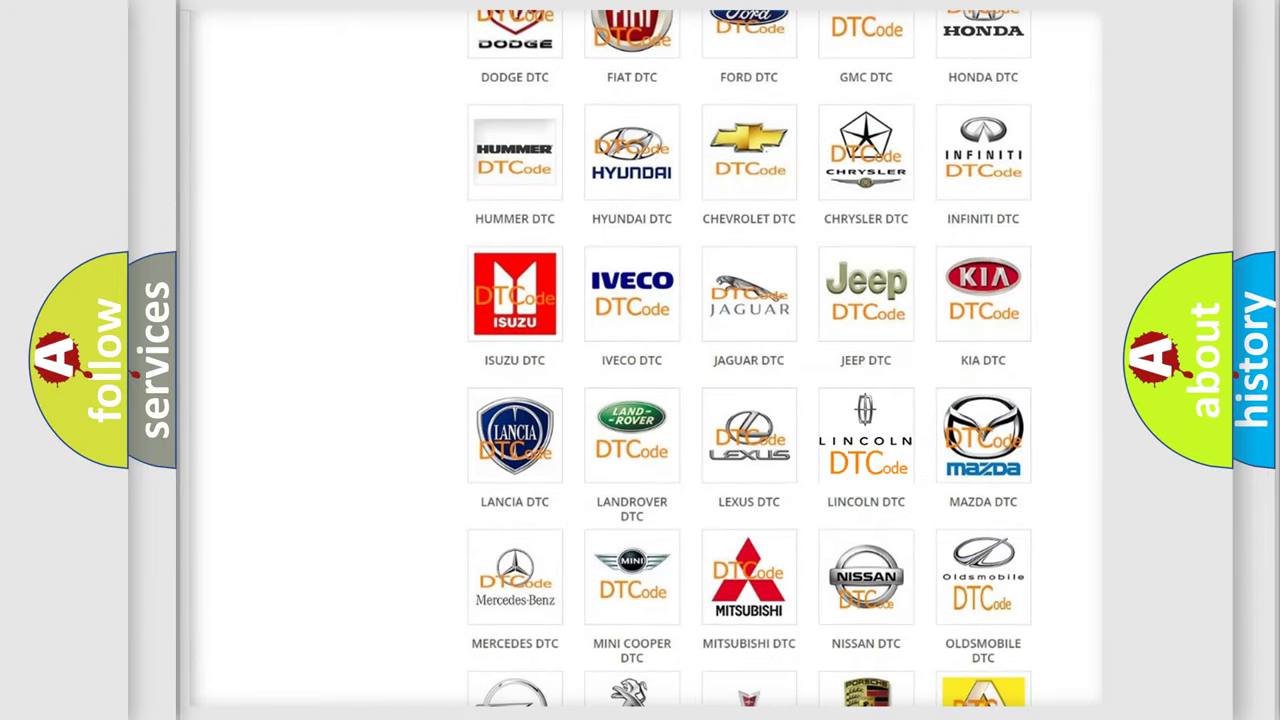
click(866, 436)
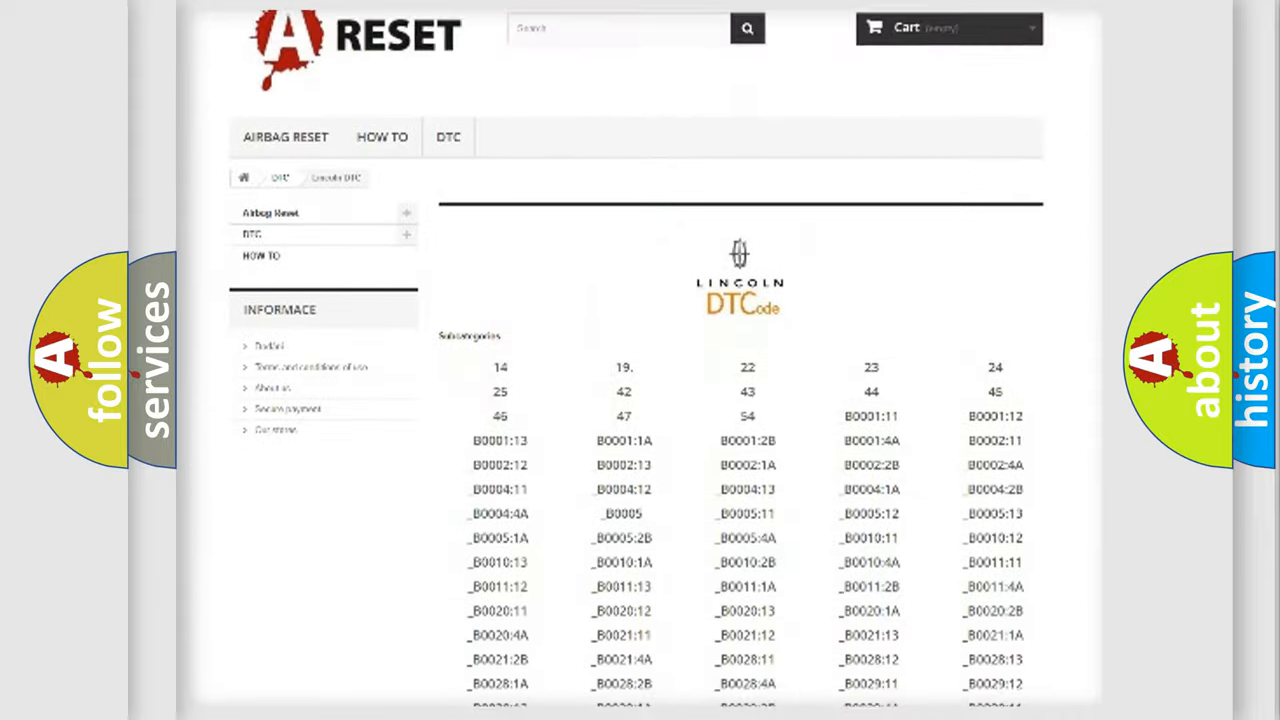
scroll(down, 3)
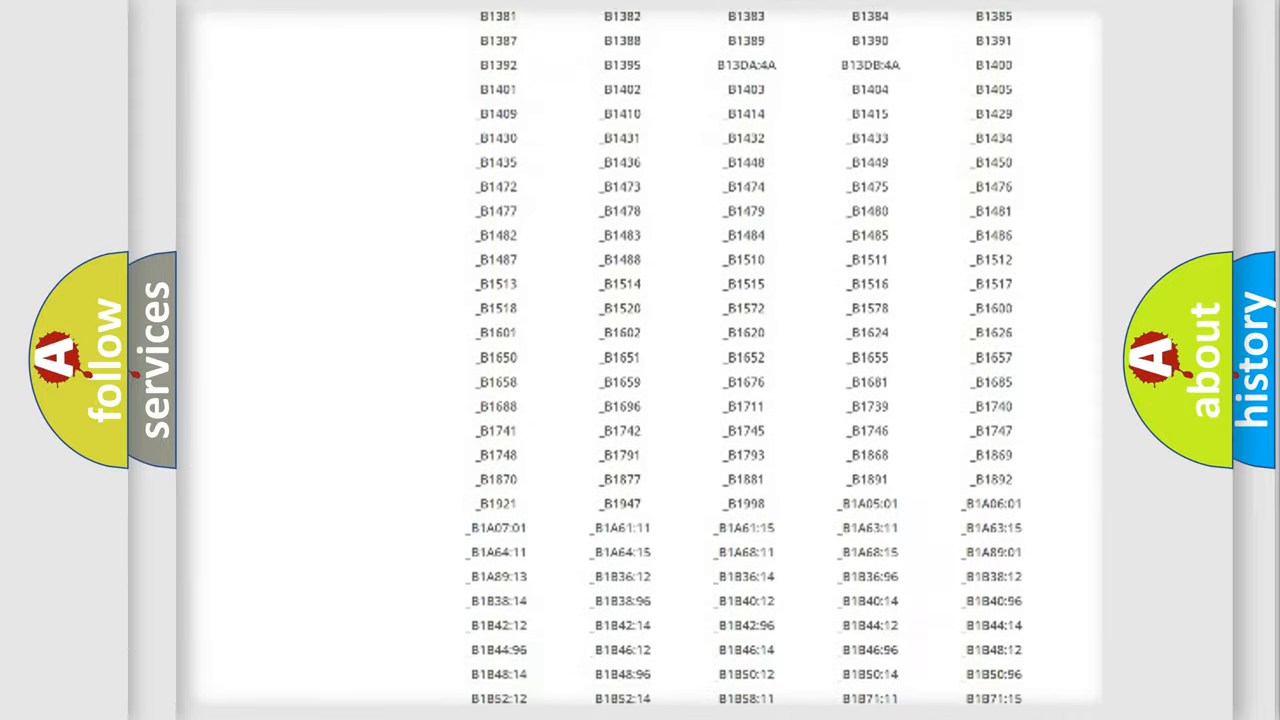
scroll(up, 3)
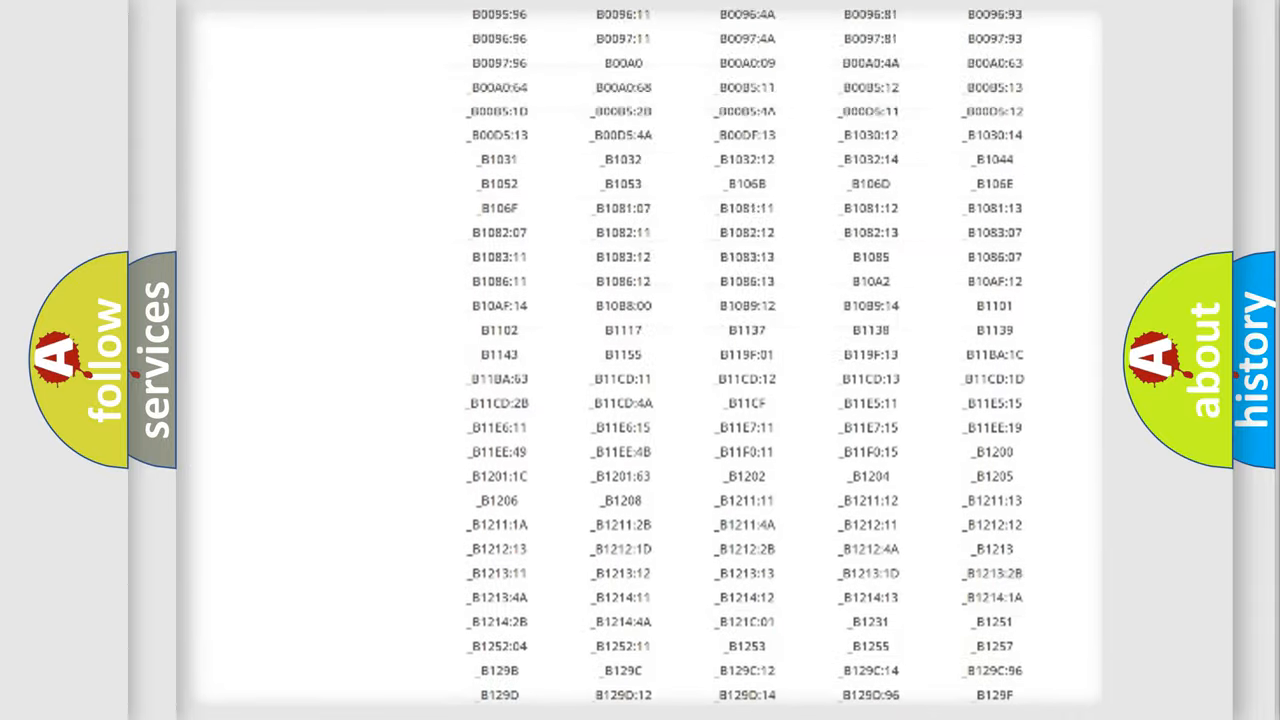
scroll(up, 3)
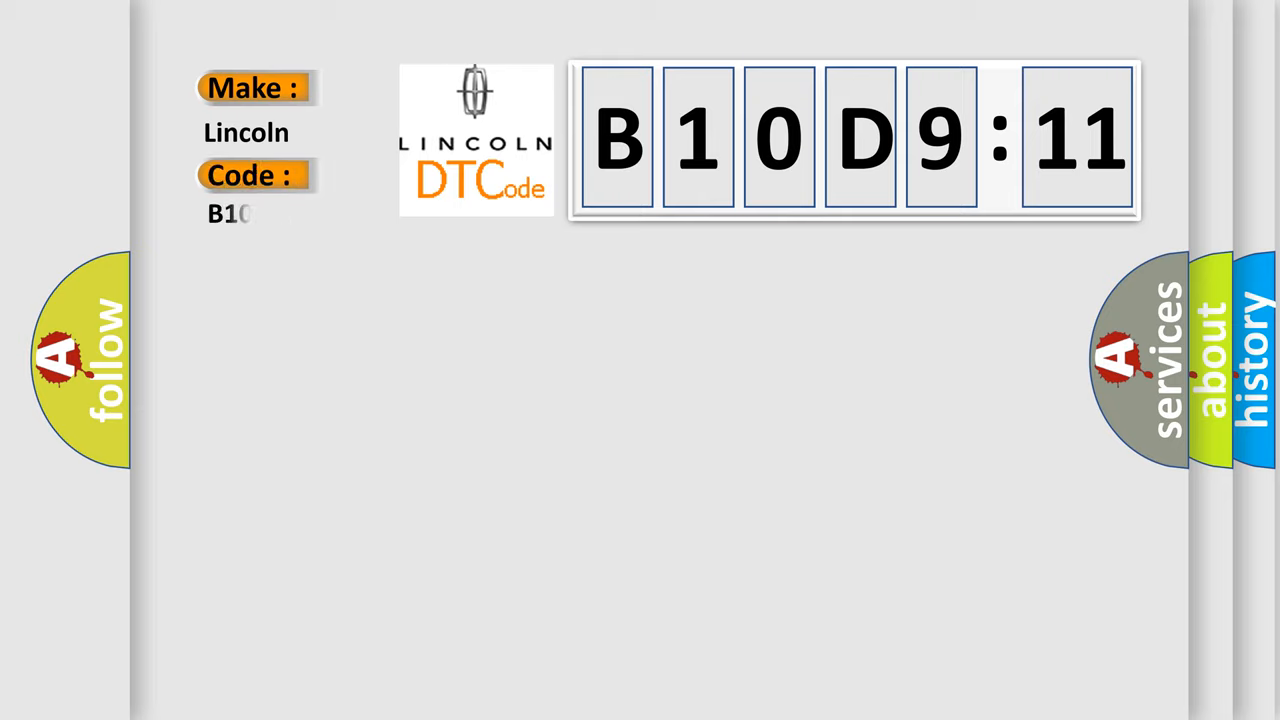
Step: Complete the Lincoln code field so it reads B10D911
text(D911)
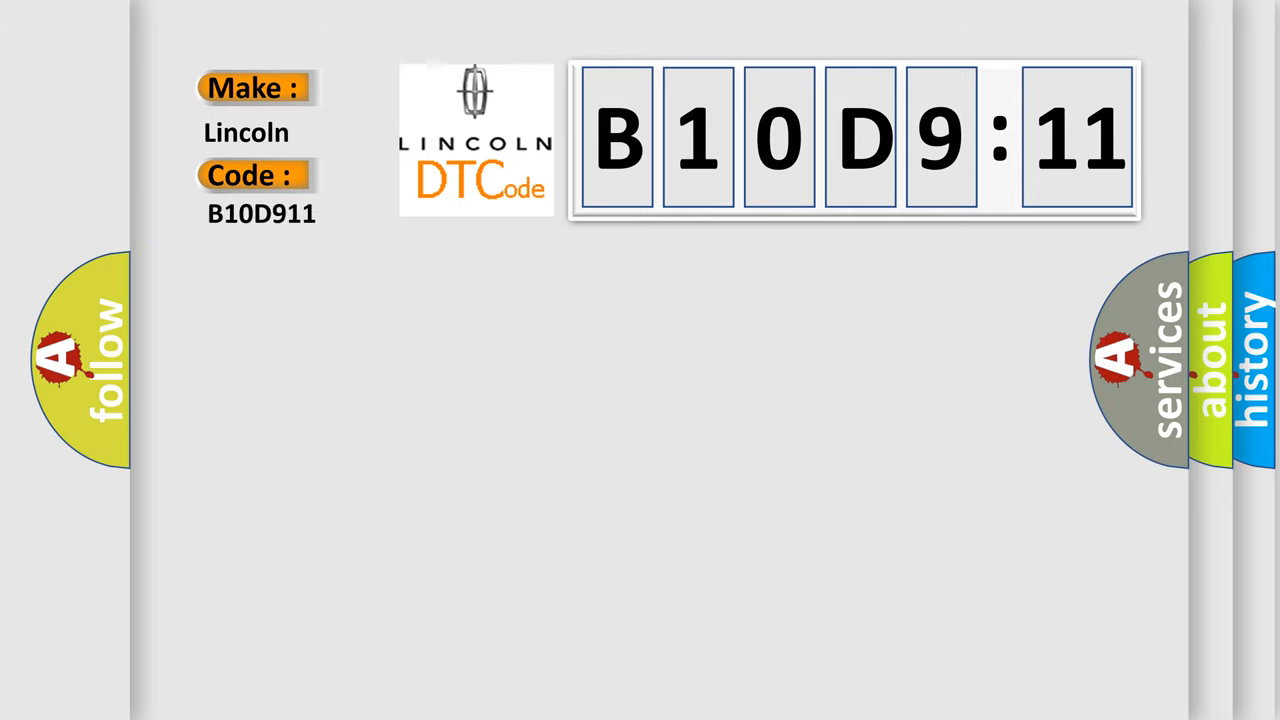